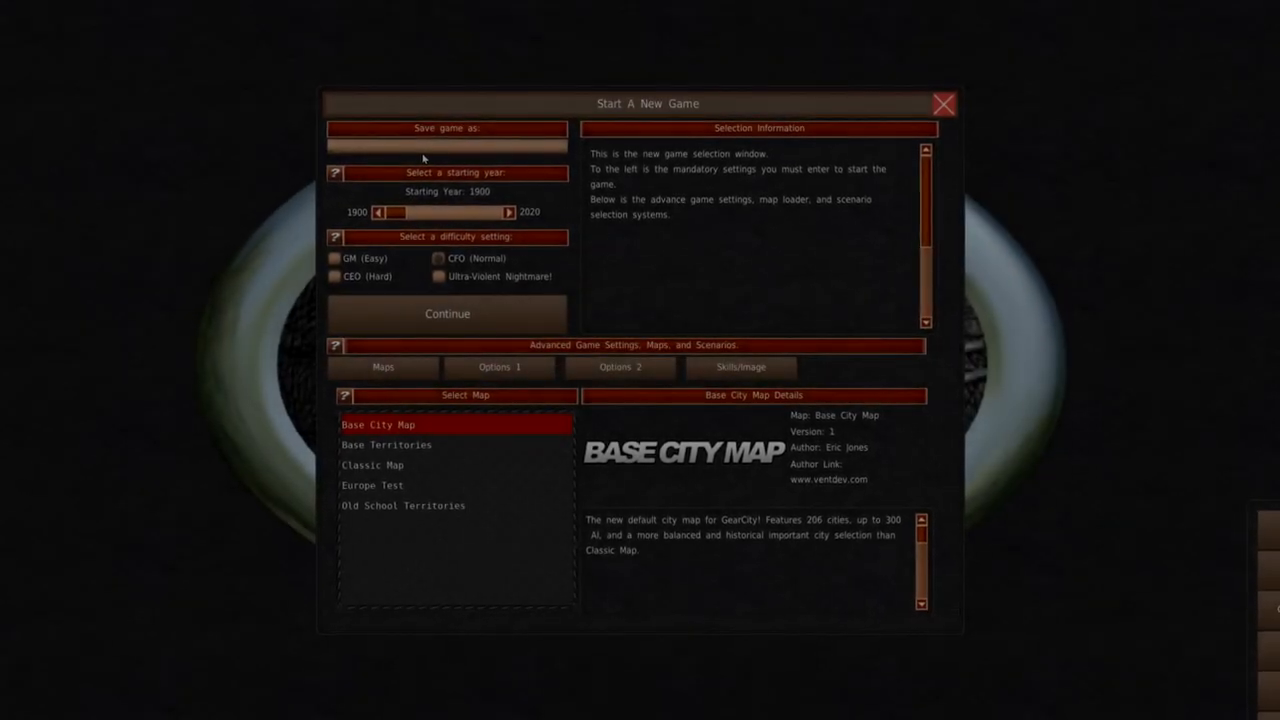
Step: Name the save 'fryhard' and review the first set of advanced game options
text(fryhard)
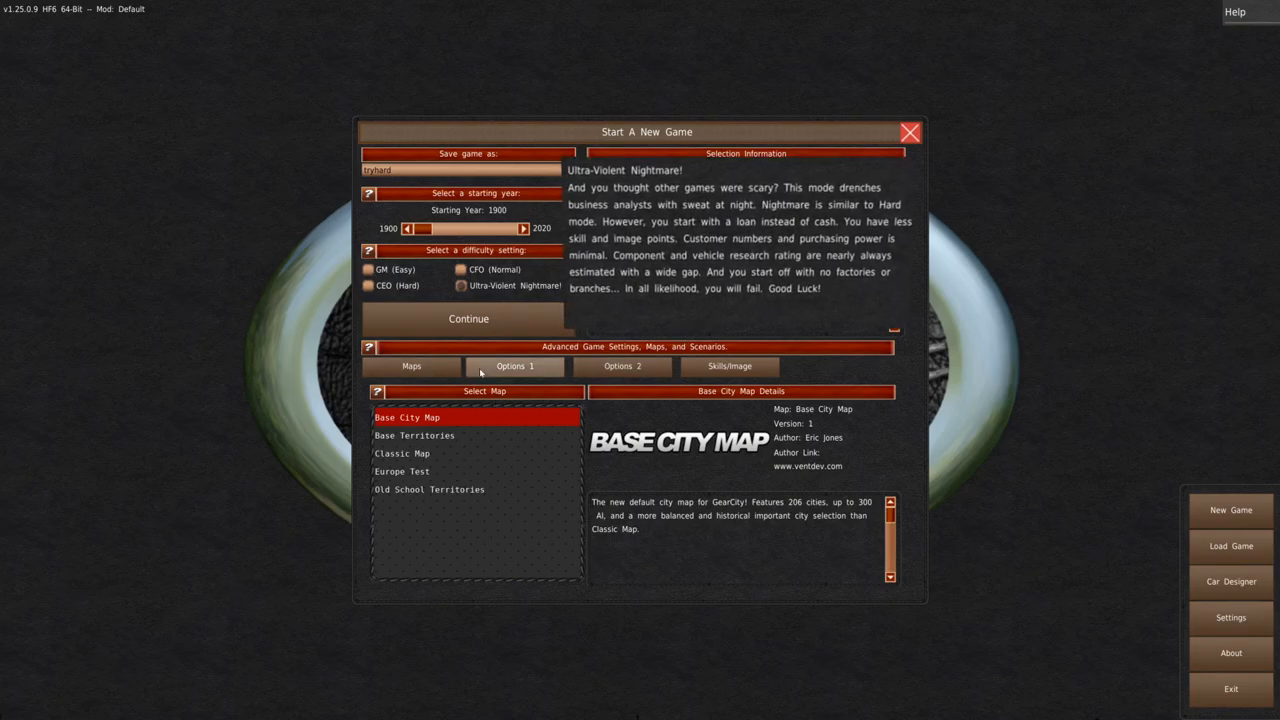
click(515, 365)
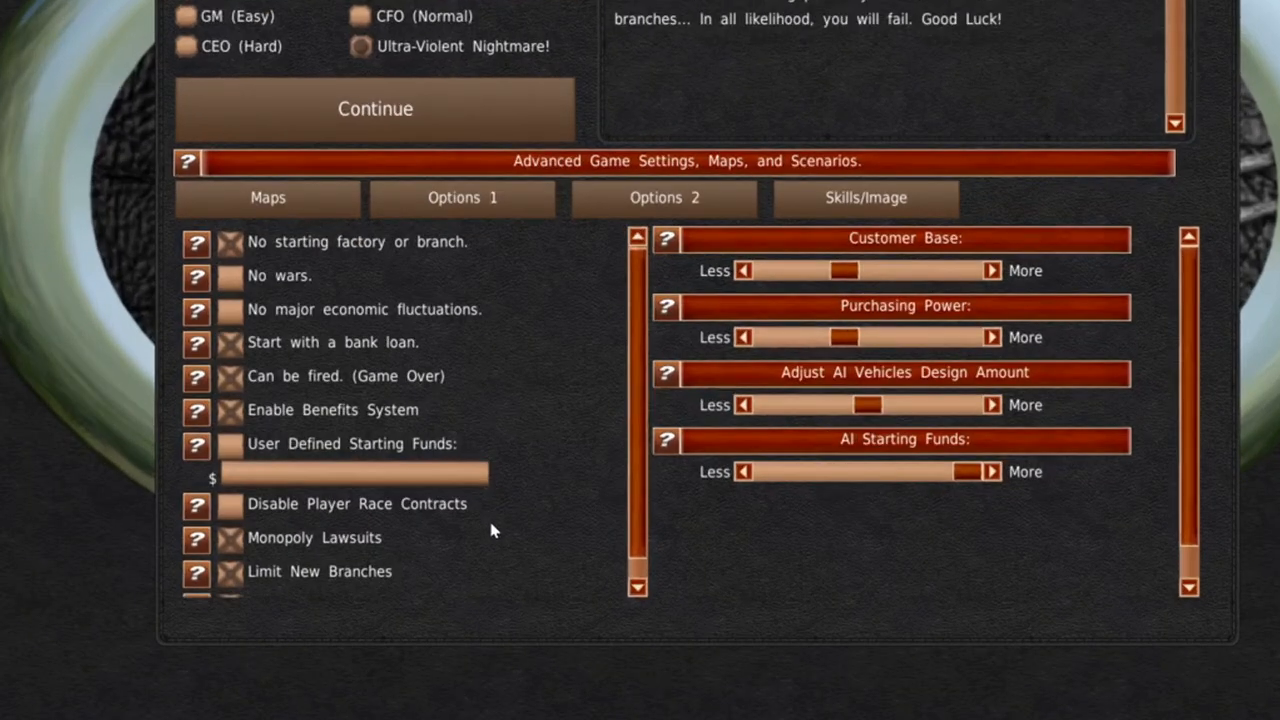
scroll(down, 3)
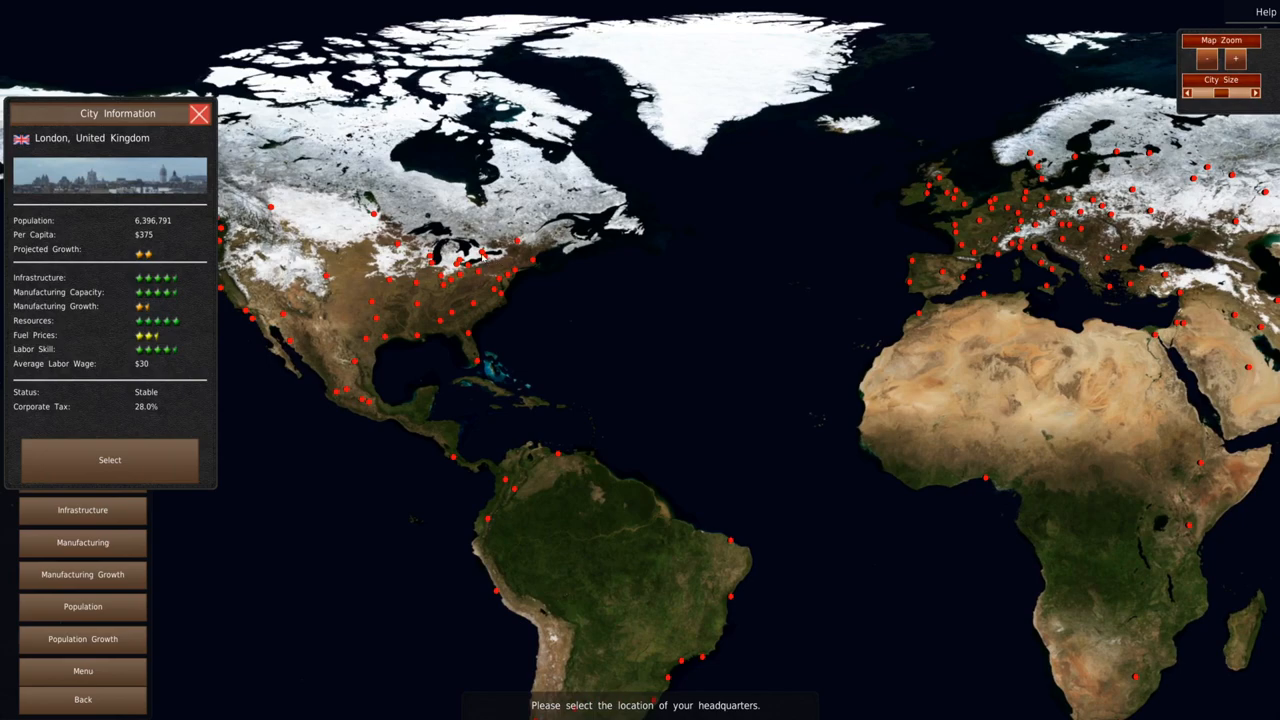
Step: Choose New York as headquarters and confirm the Strategic Engines company details
click(483, 257)
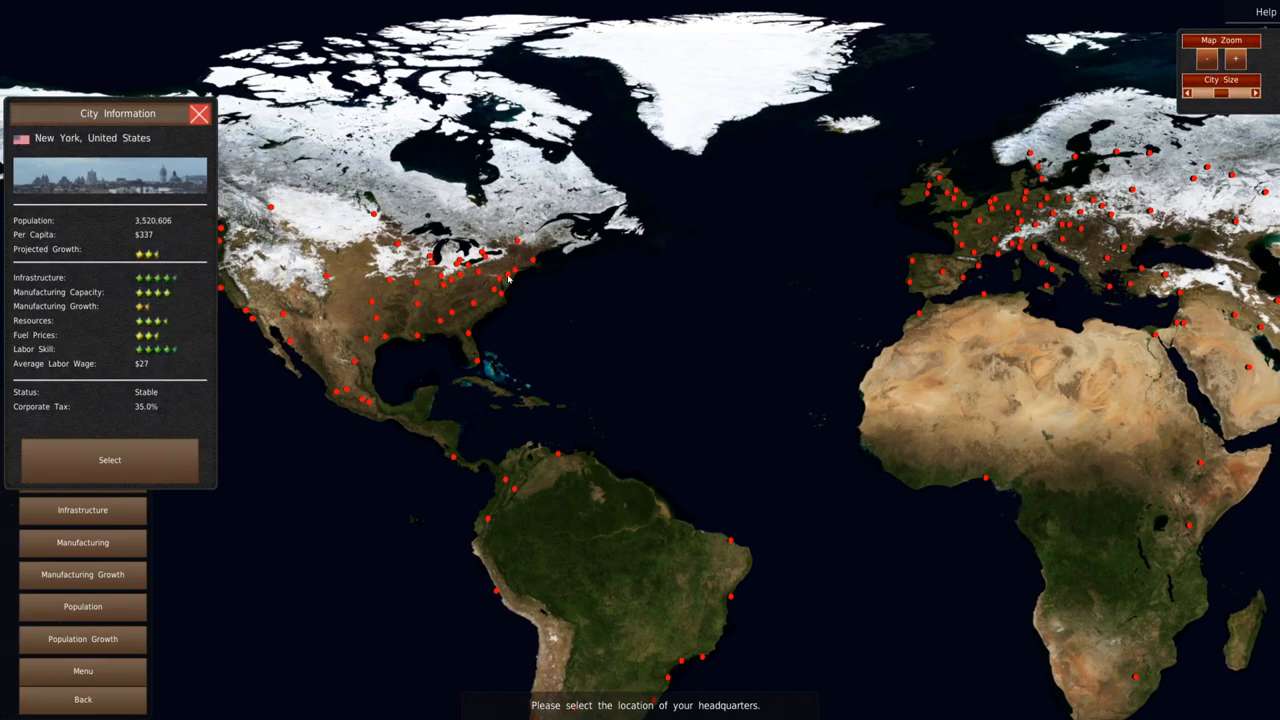
mouse_move(285, 395)
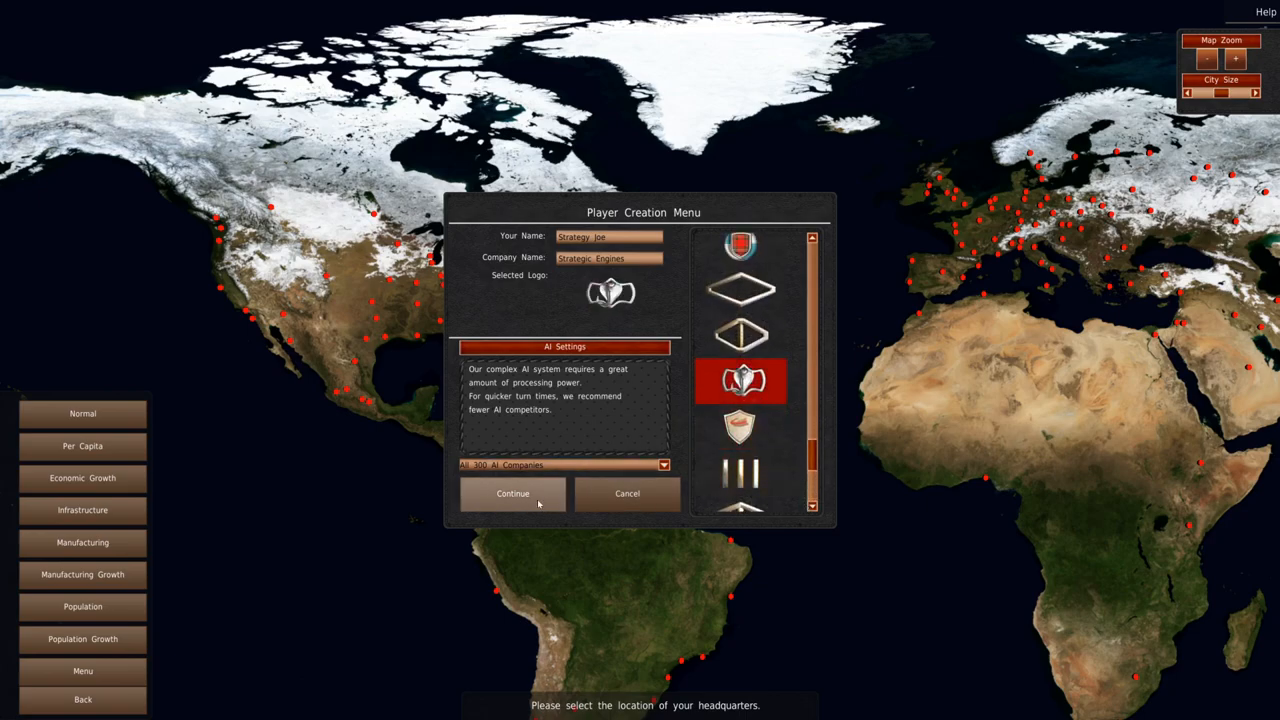
click(512, 493)
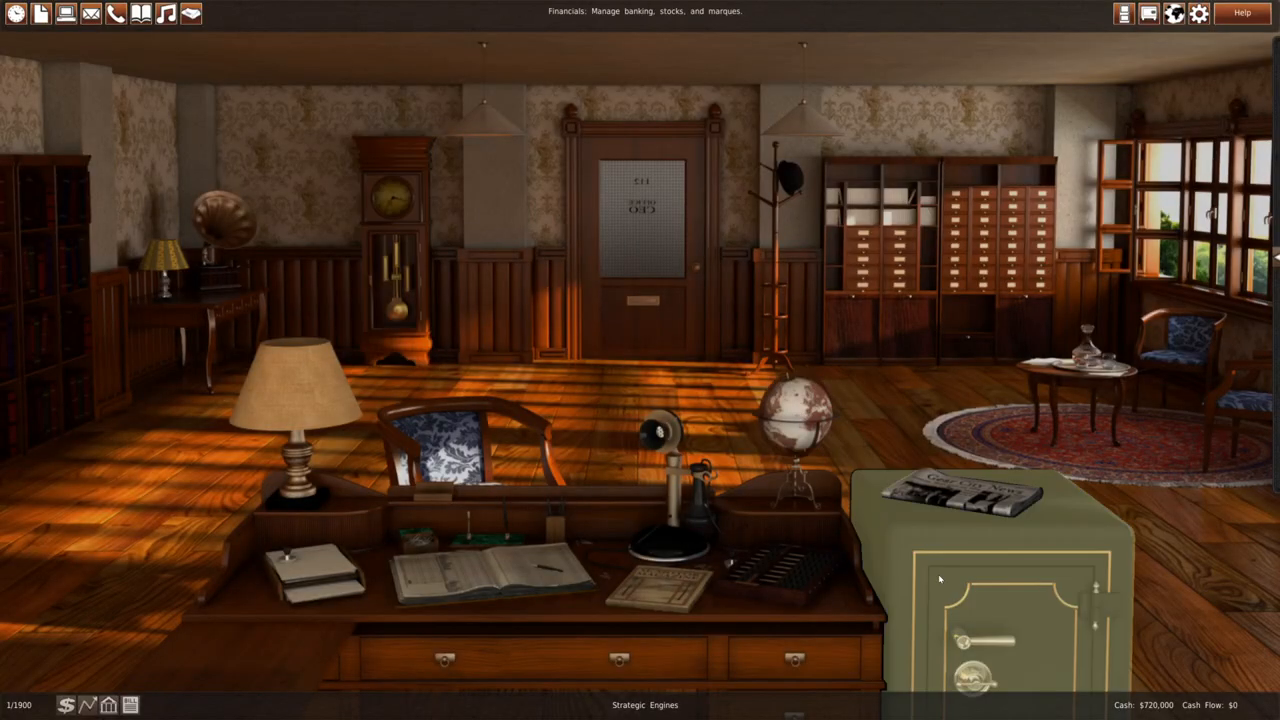
Step: Review the banking screen and apply for the offered line of credit
click(965, 580)
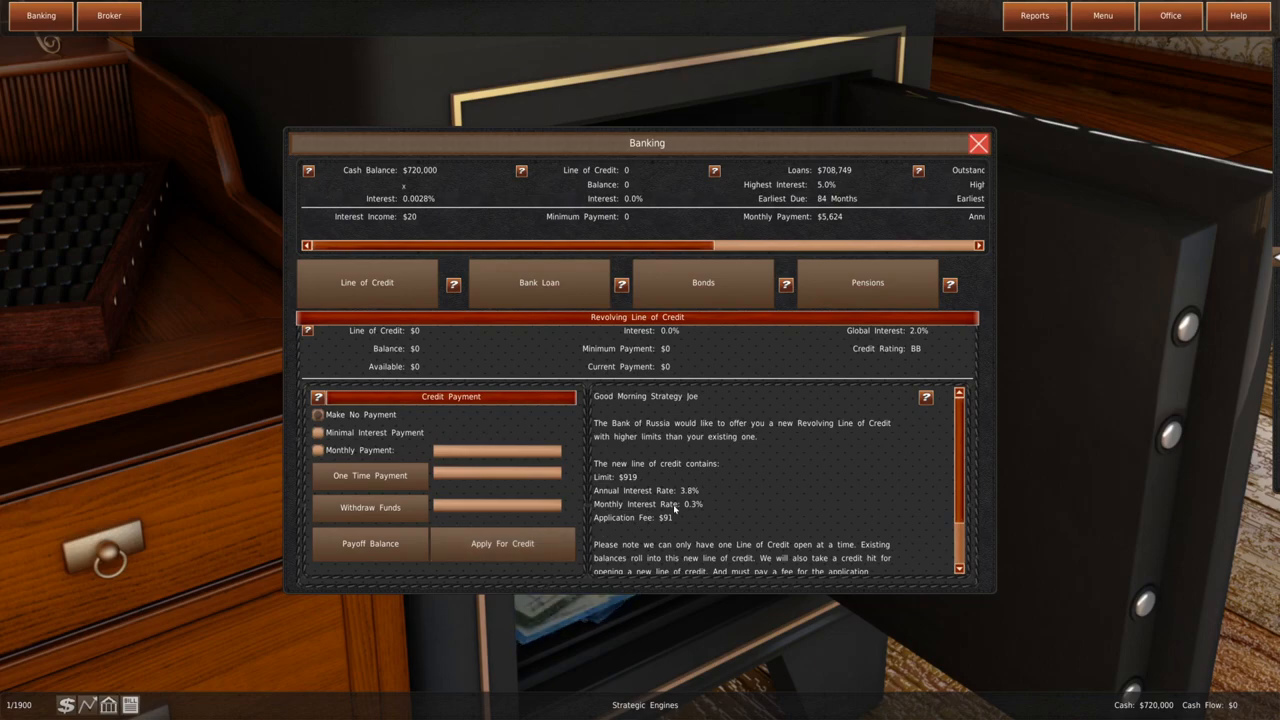
scroll(down, 3)
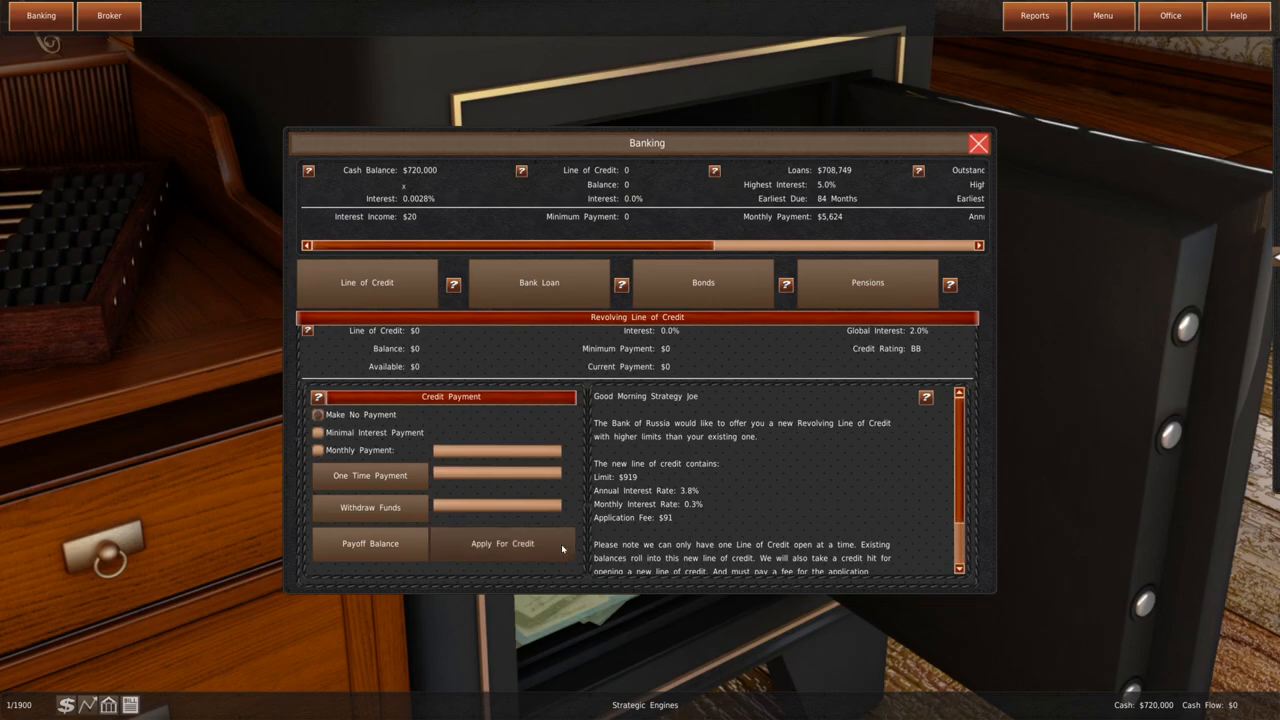
click(502, 543)
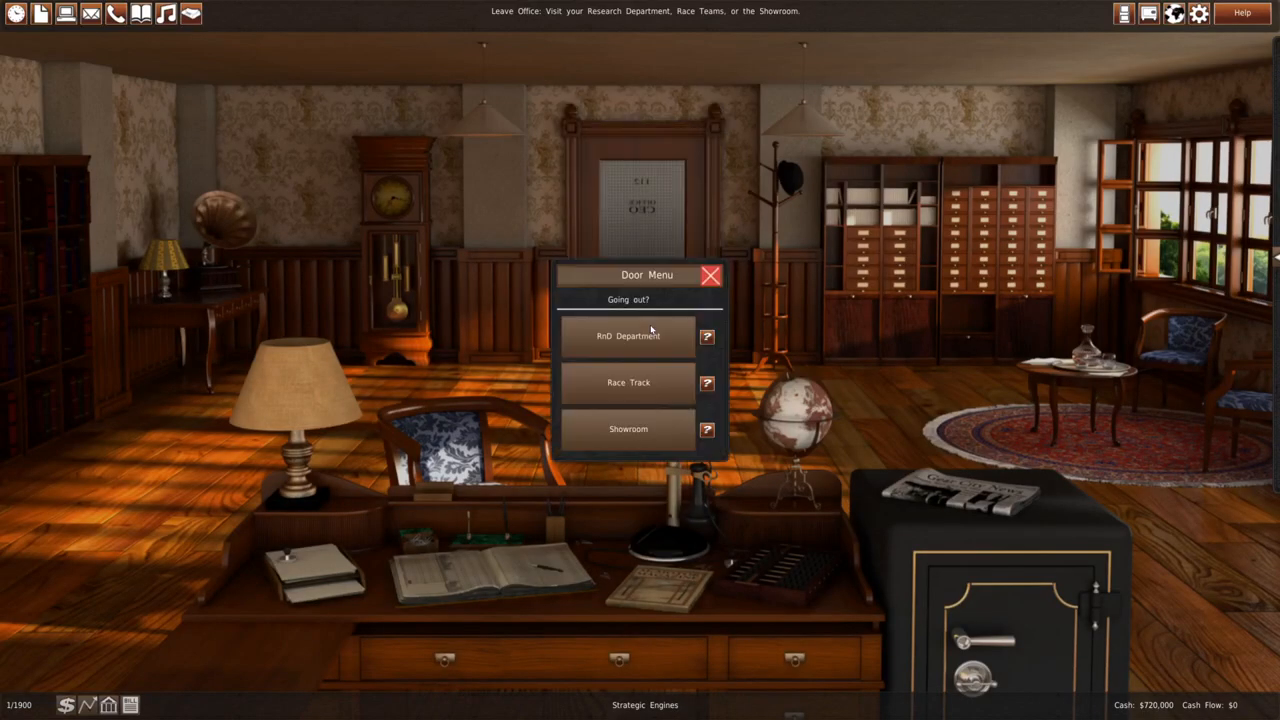
Step: Start an assisted gearbox design in the research and development department
click(628, 336)
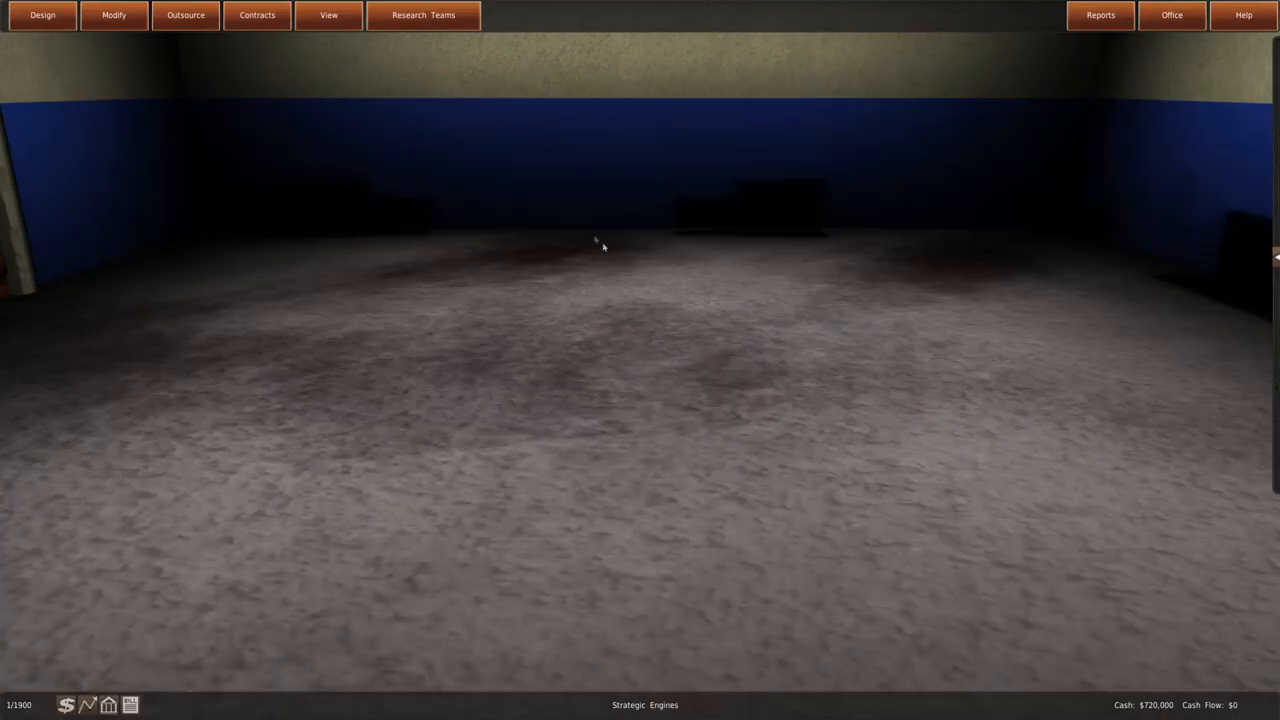
click(42, 15)
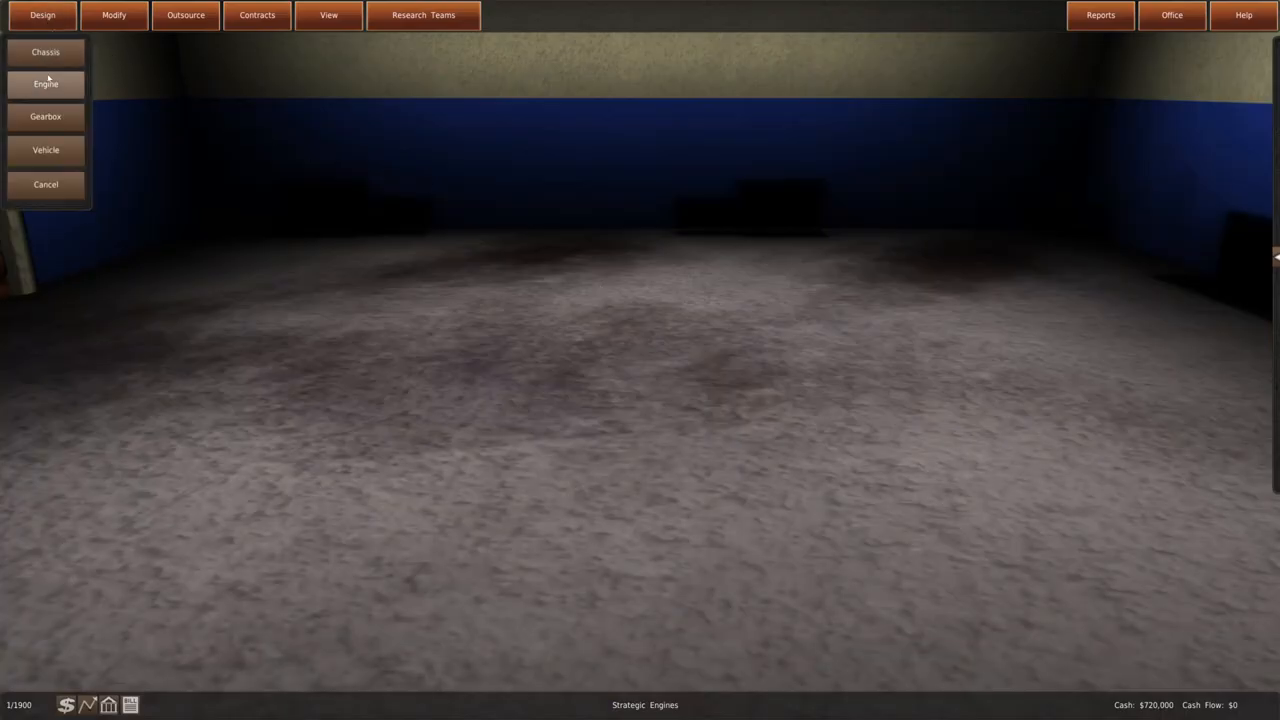
mouse_move(45, 116)
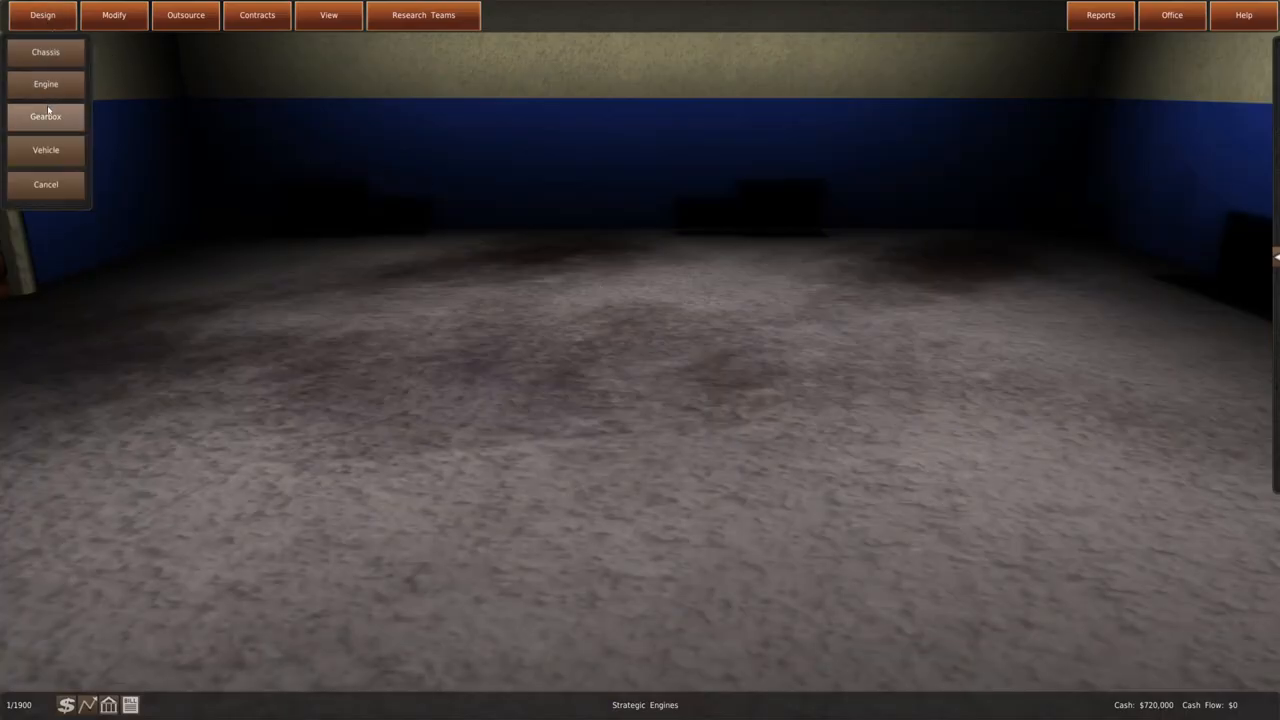
mouse_move(45, 150)
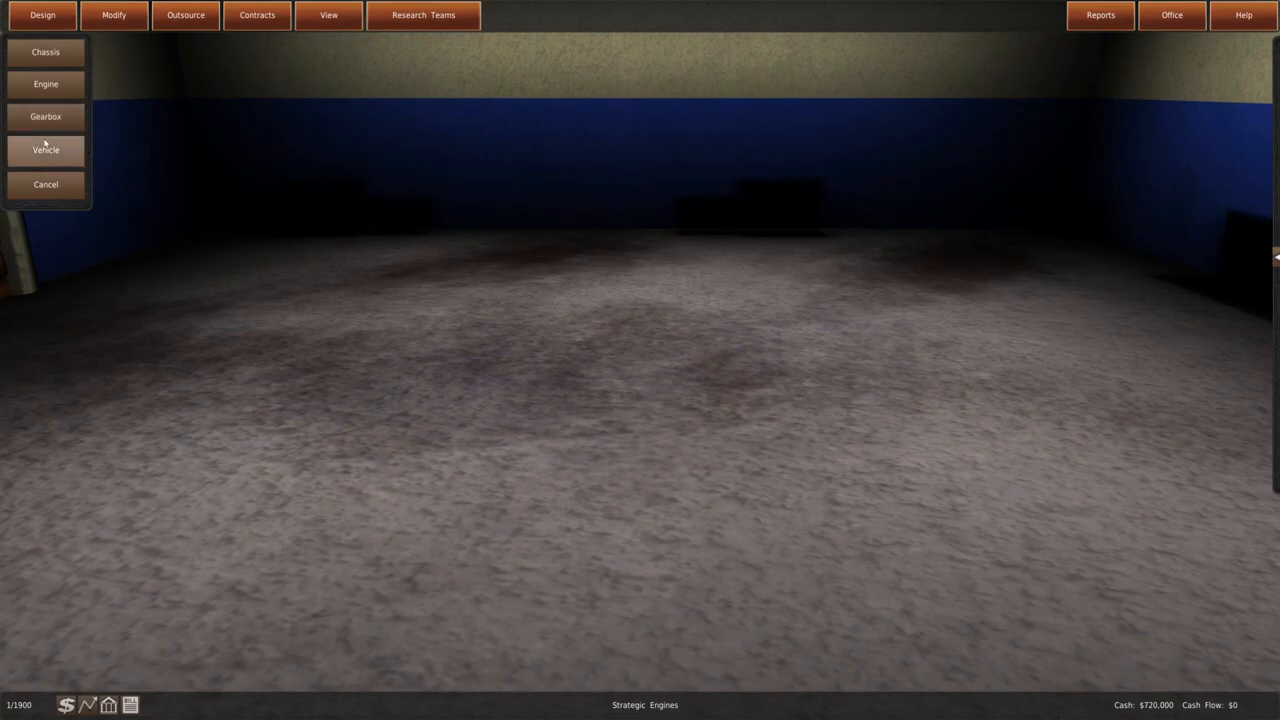
mouse_move(45, 128)
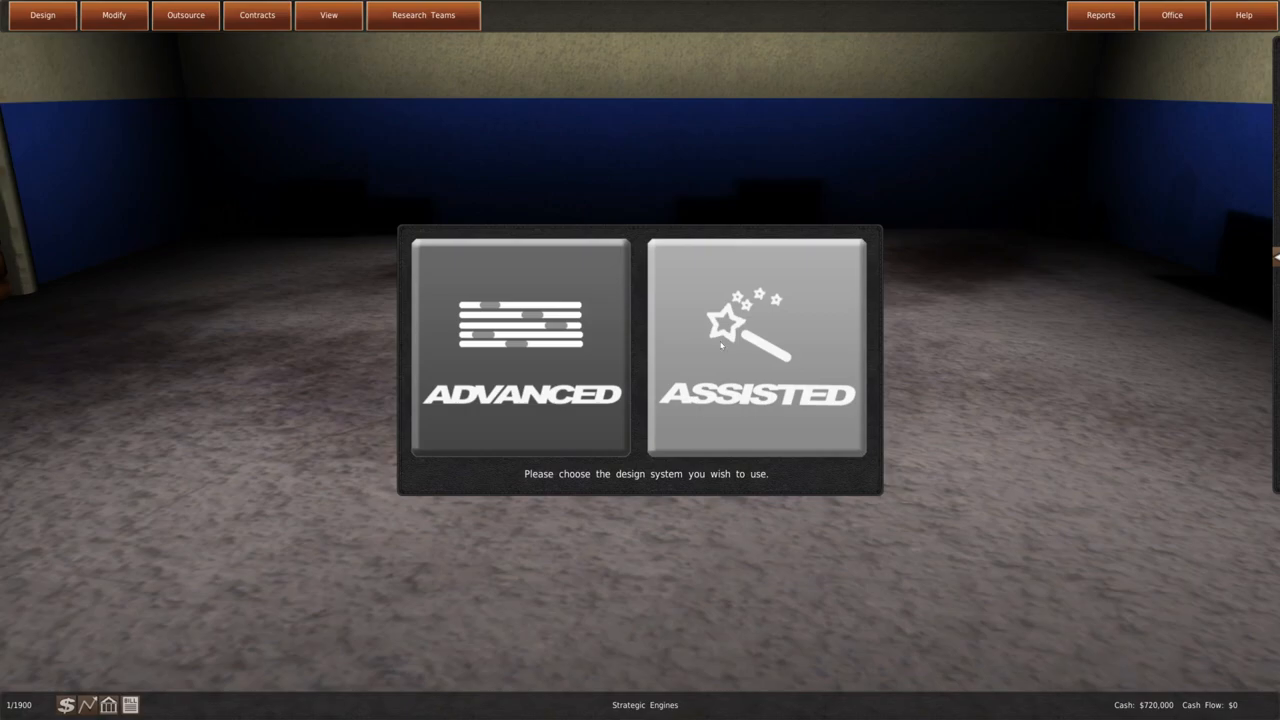
click(757, 347)
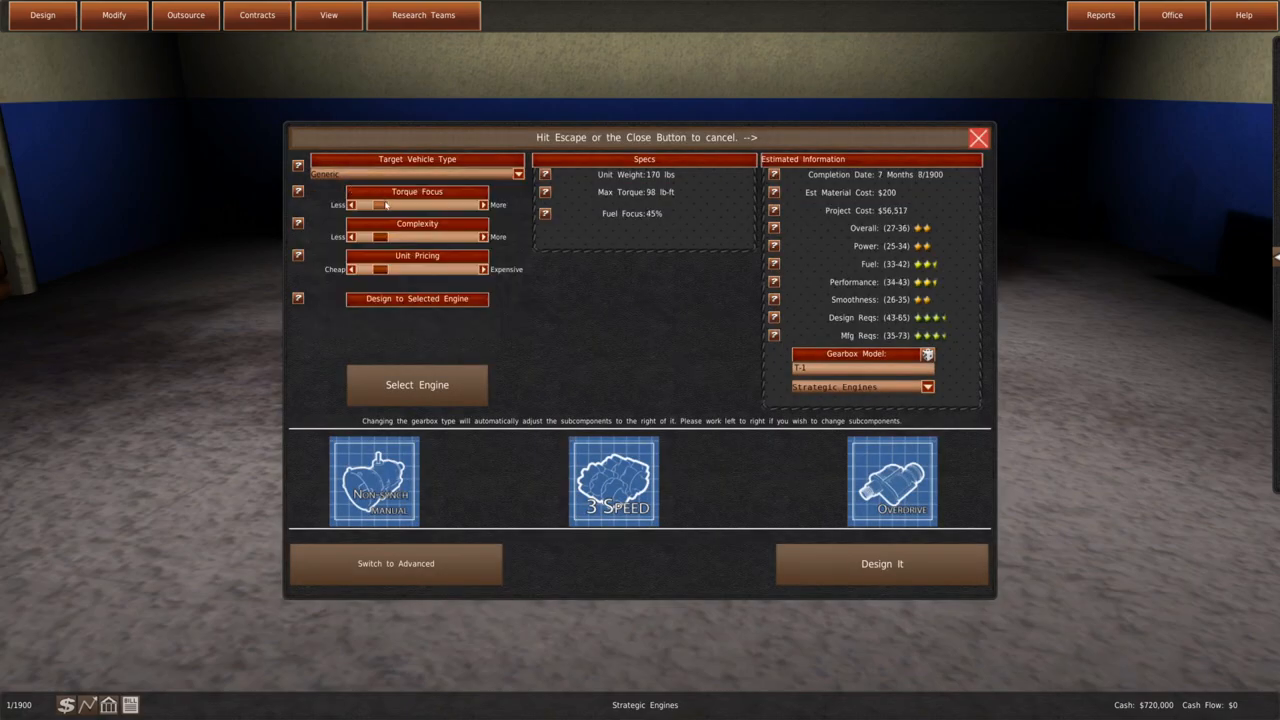
Step: Tune the gearbox's torque focus and complexity, then submit it for development
drag(385, 204, 360, 204)
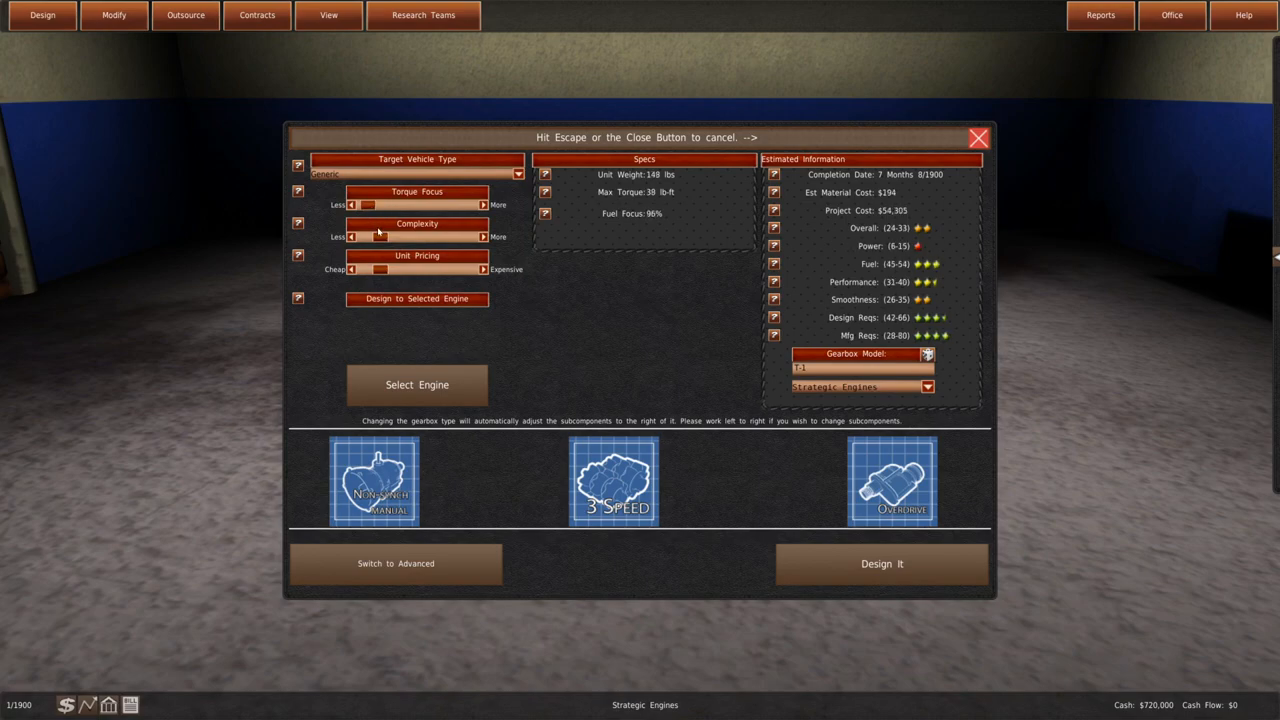
drag(380, 237, 355, 237)
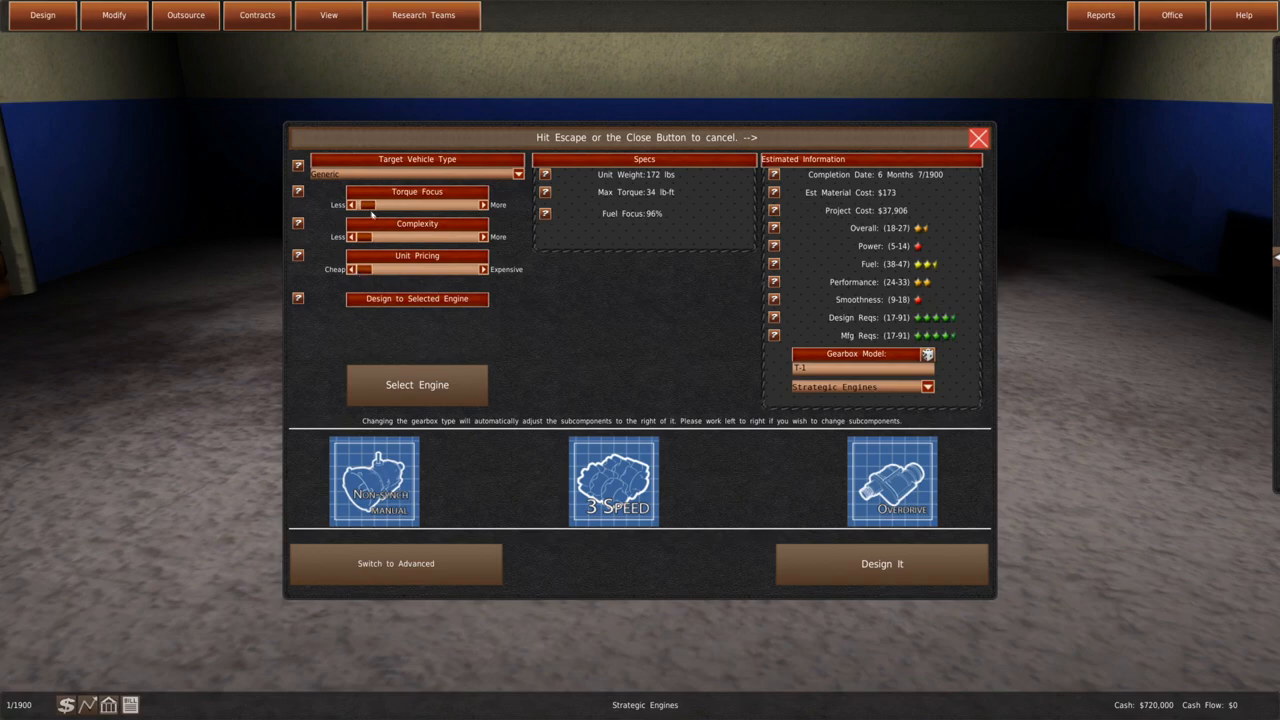
drag(360, 205, 382, 205)
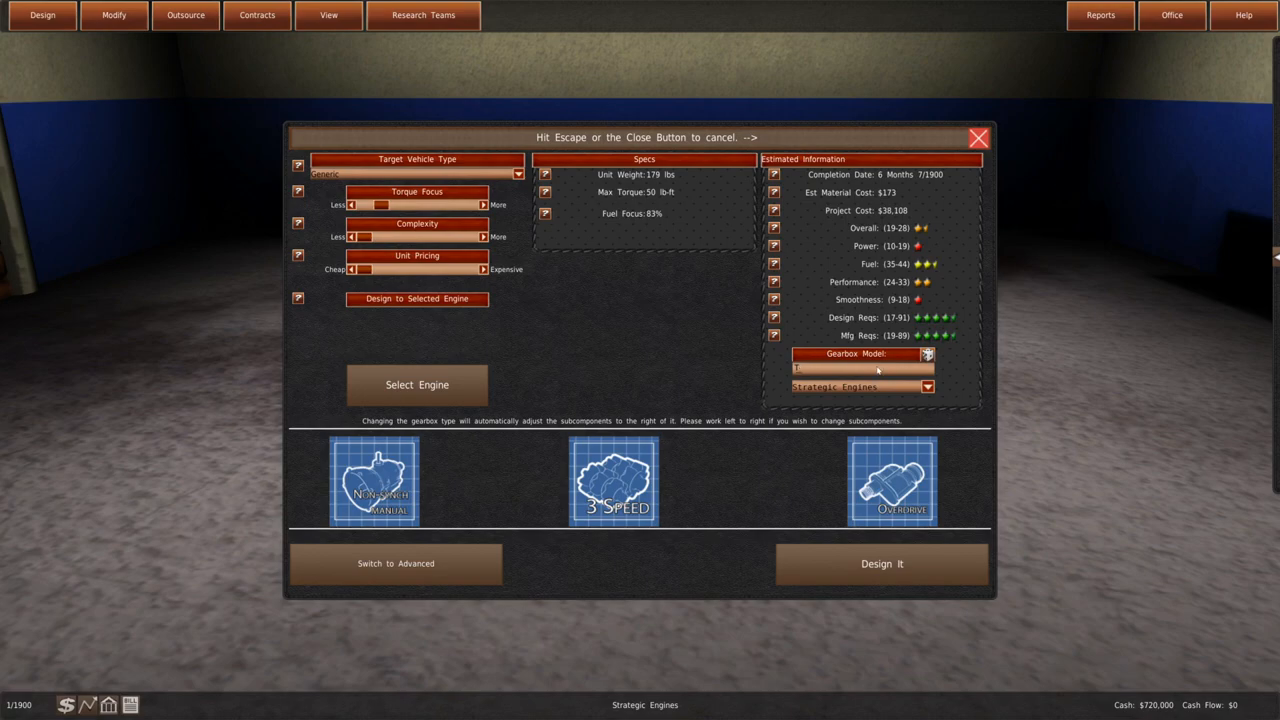
click(977, 137)
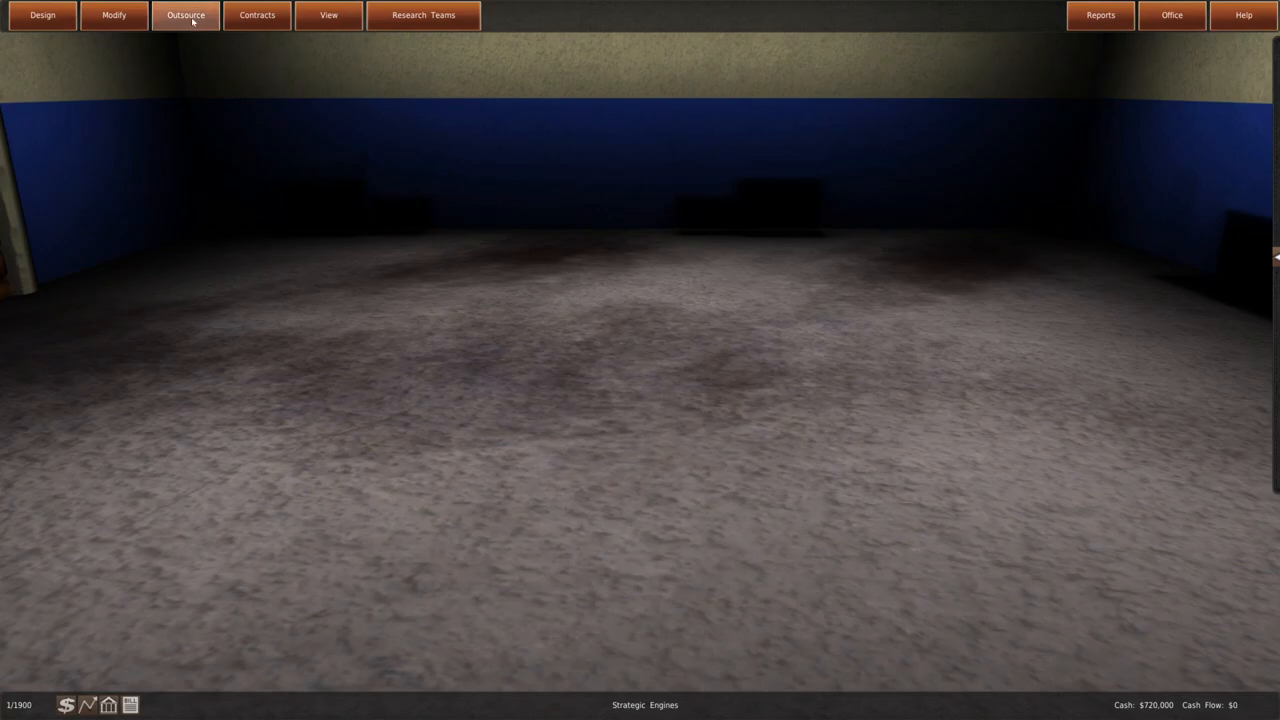
Step: Outsource 200 Carozerica Indri phaetons from all companies' offers as the Aestas
click(185, 15)
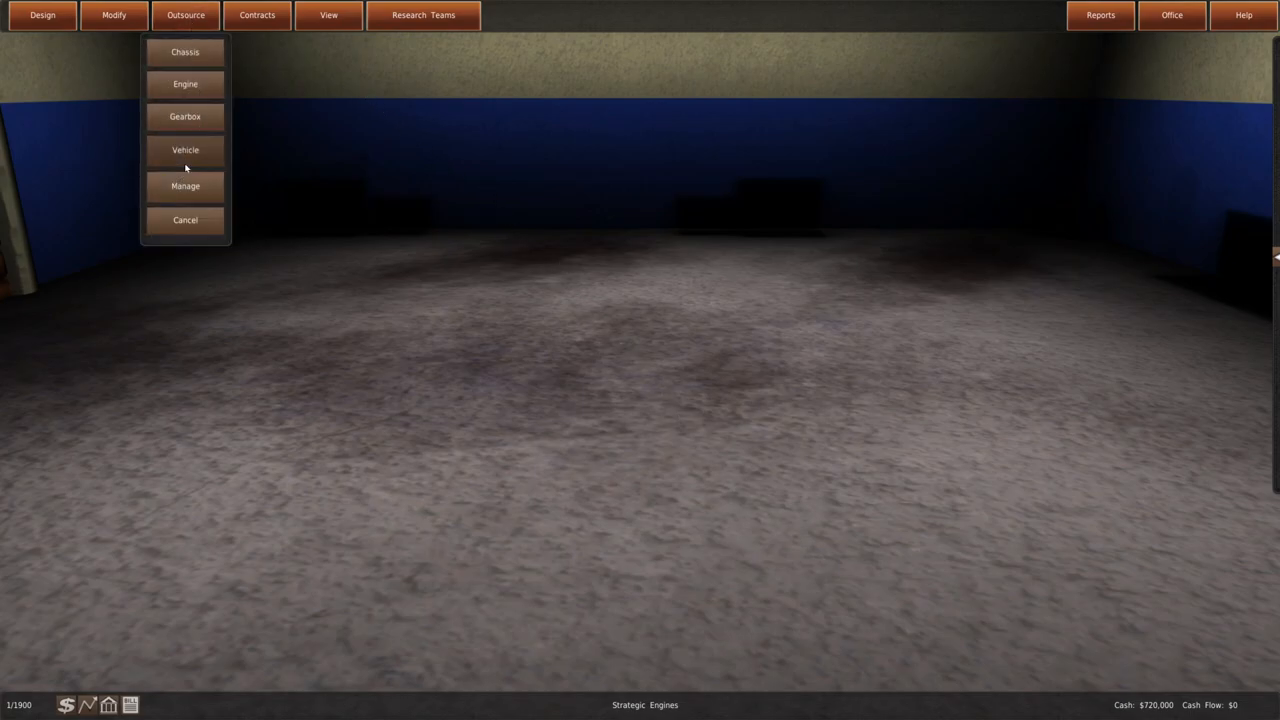
click(185, 149)
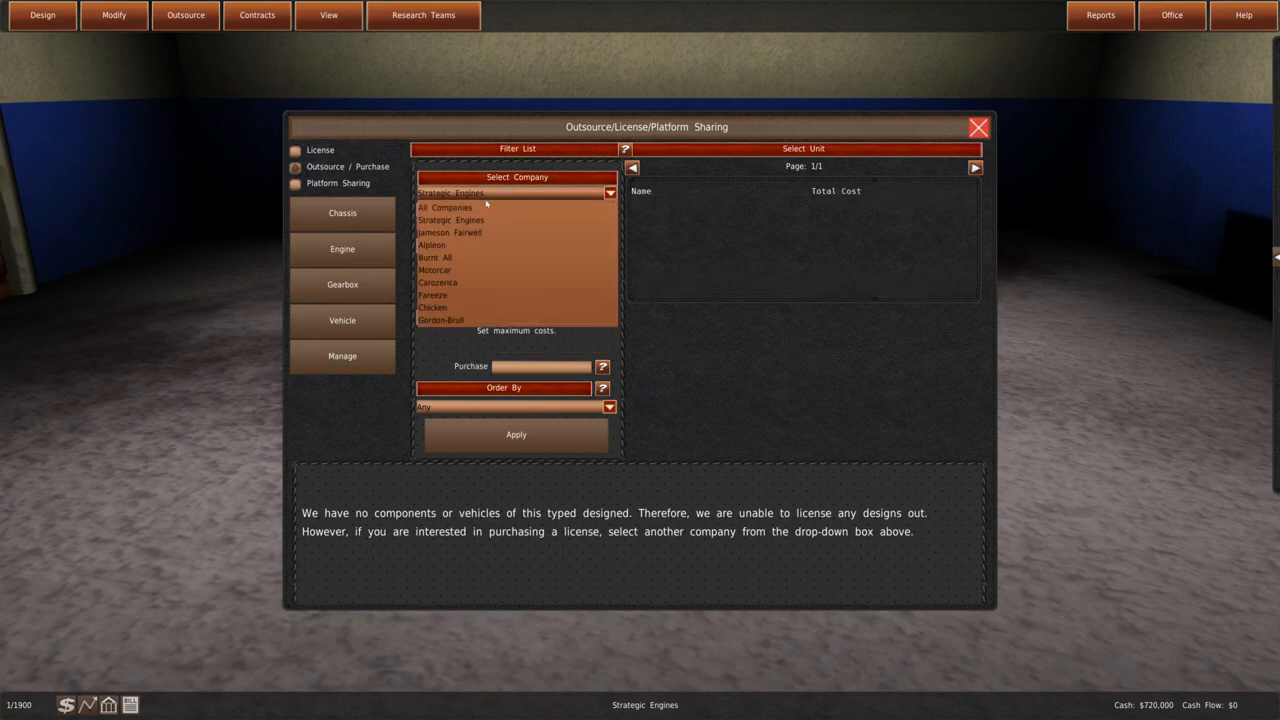
click(446, 207)
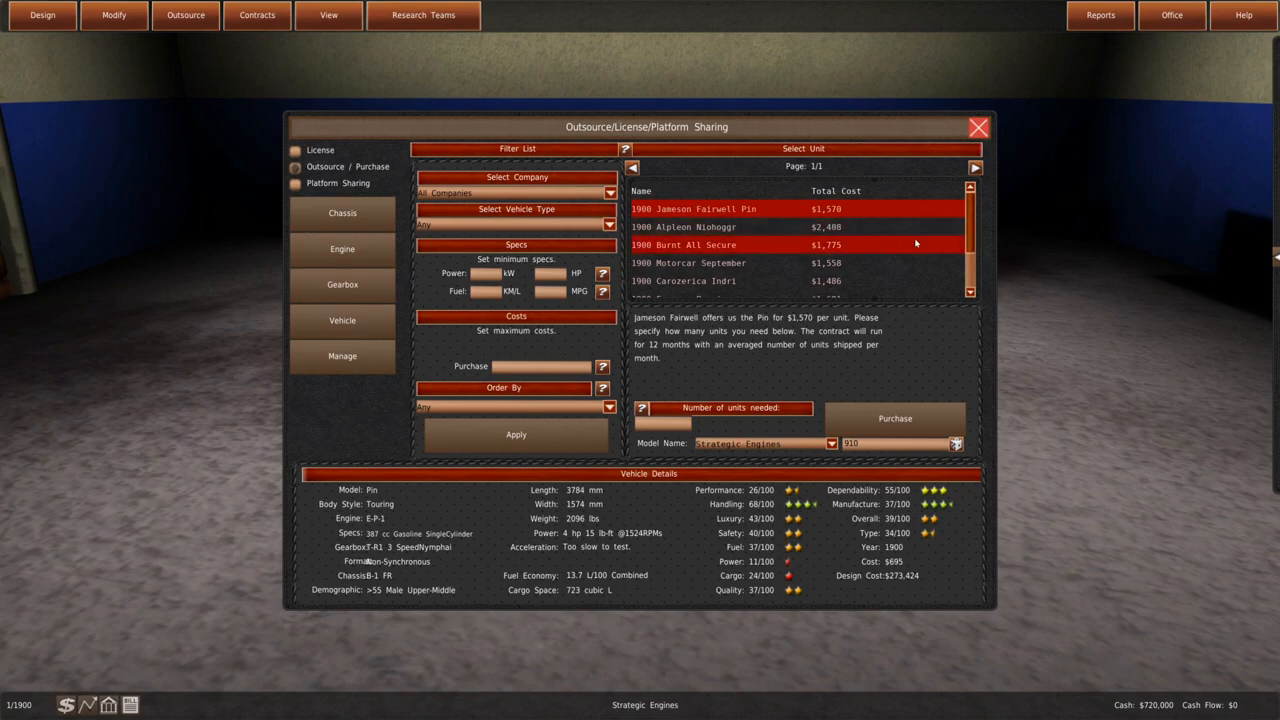
scroll(down, 3)
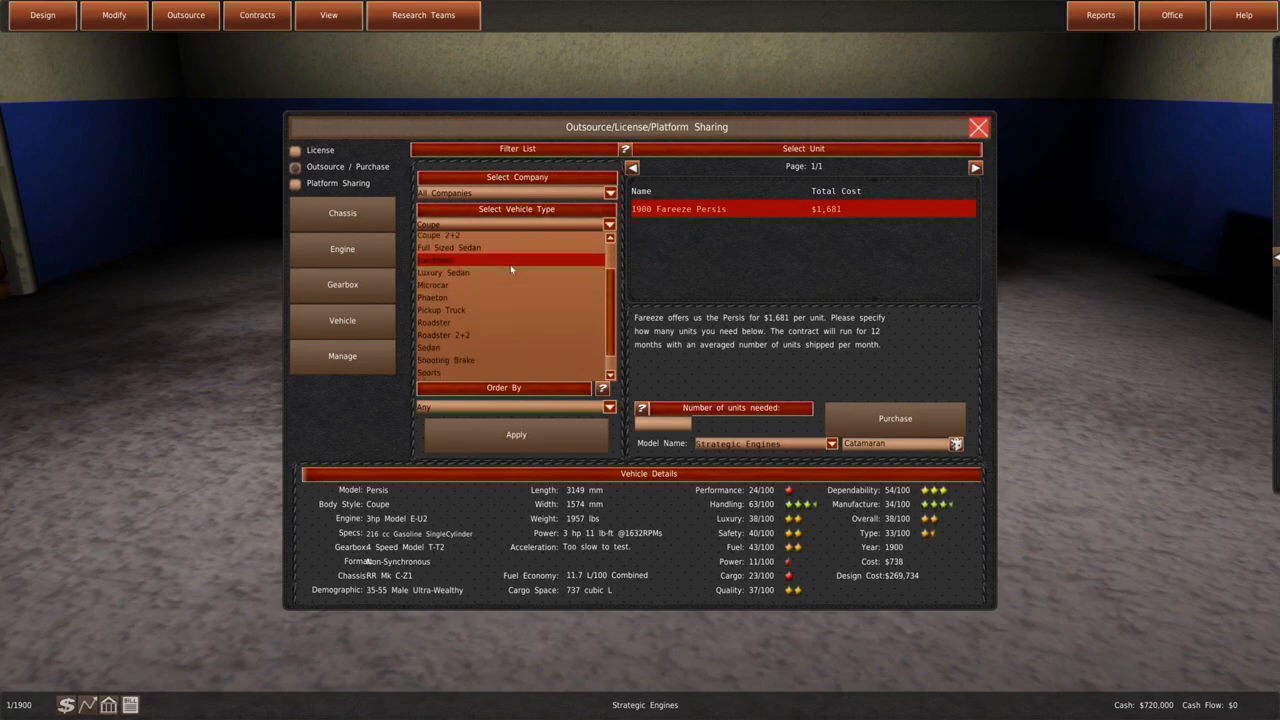
click(433, 297)
text(200)
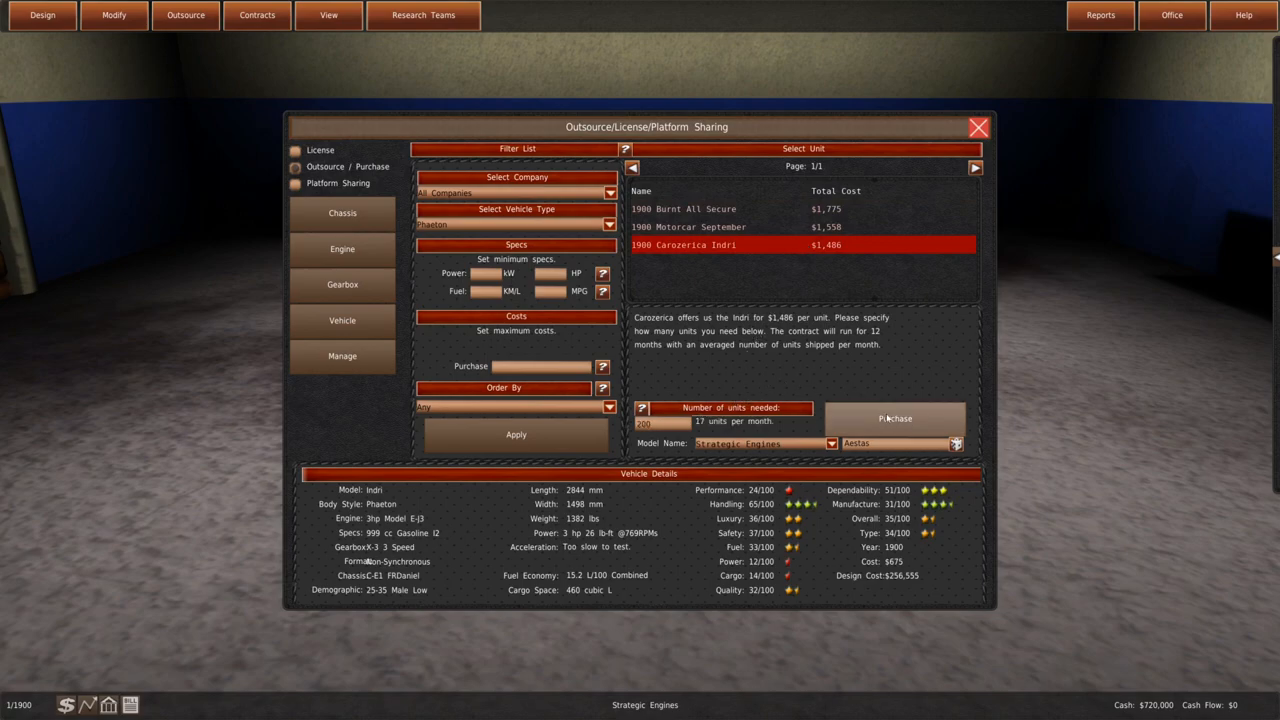
click(893, 418)
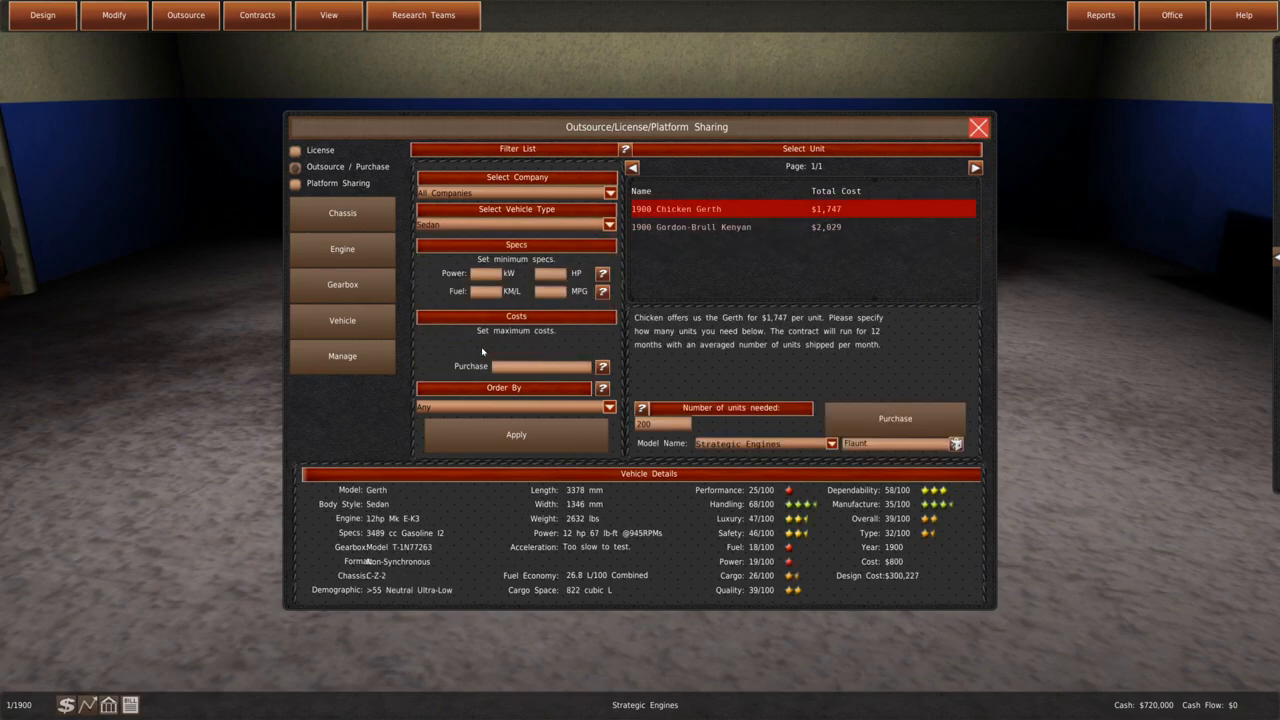
Step: Outsource 200 Chicken Gerth sedans renamed as the Race
click(750, 227)
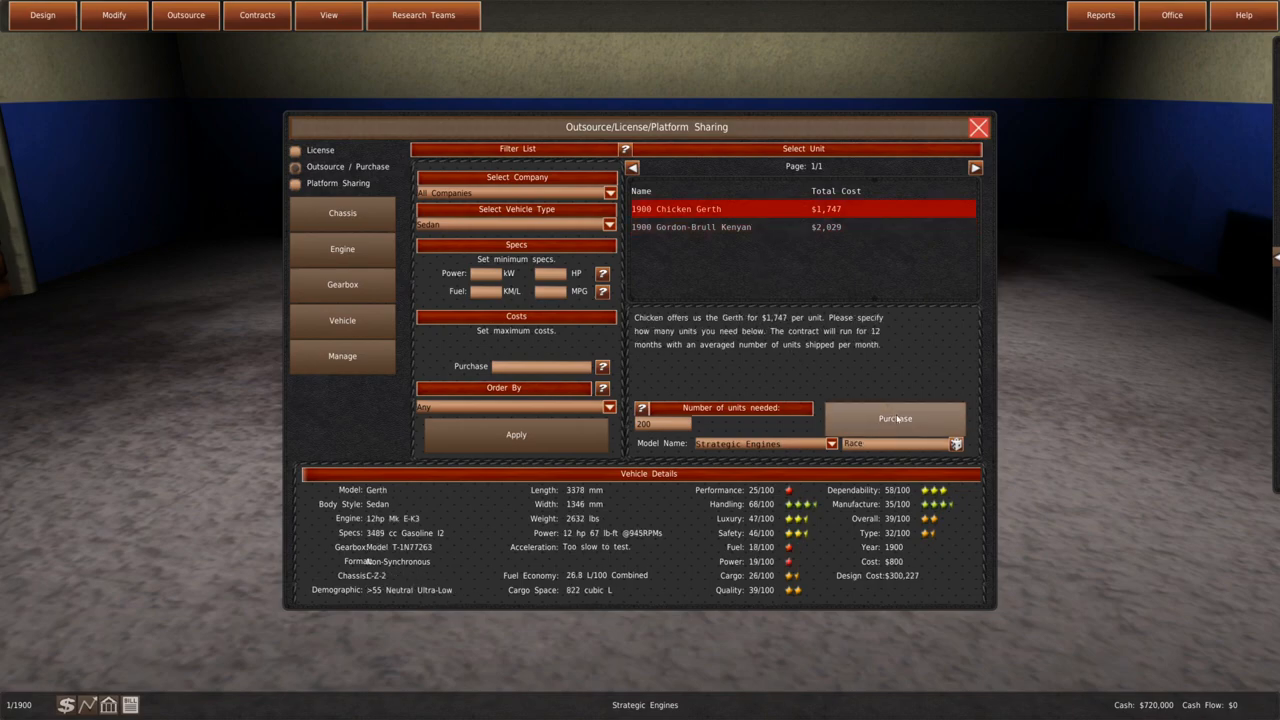
click(894, 418)
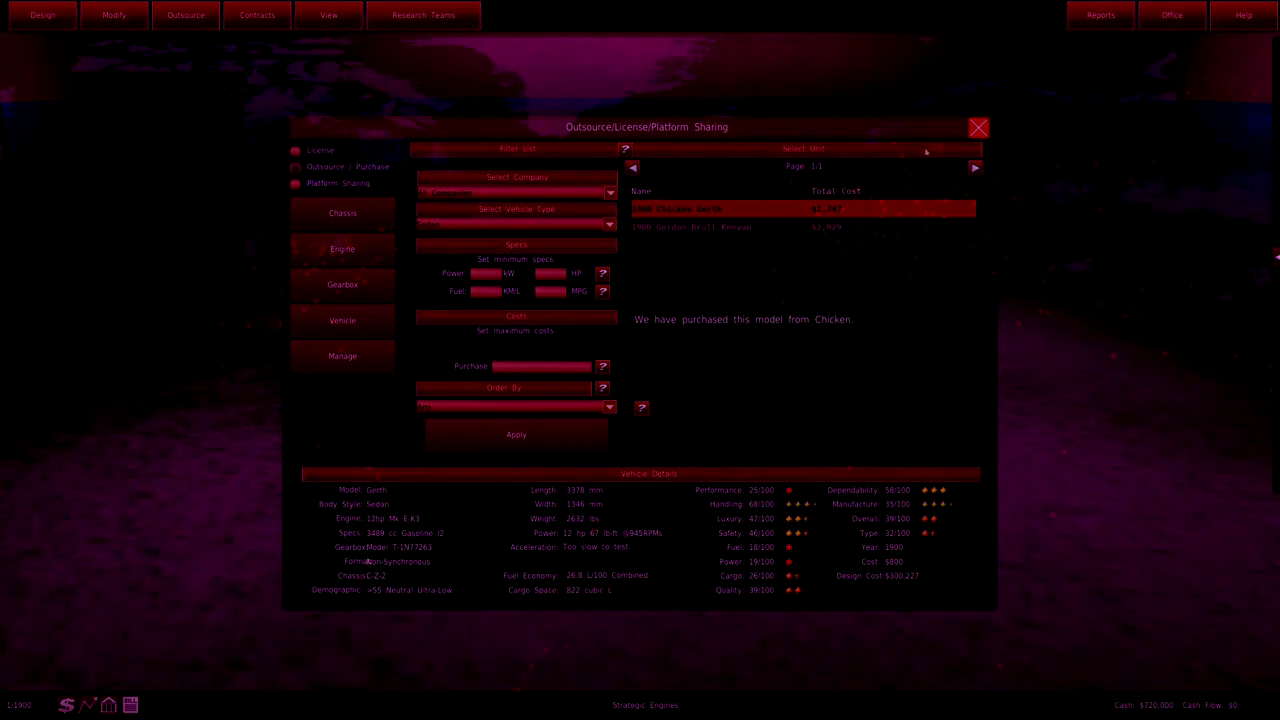
Step: Set up a sales branch in Chicago from the world map
click(978, 127)
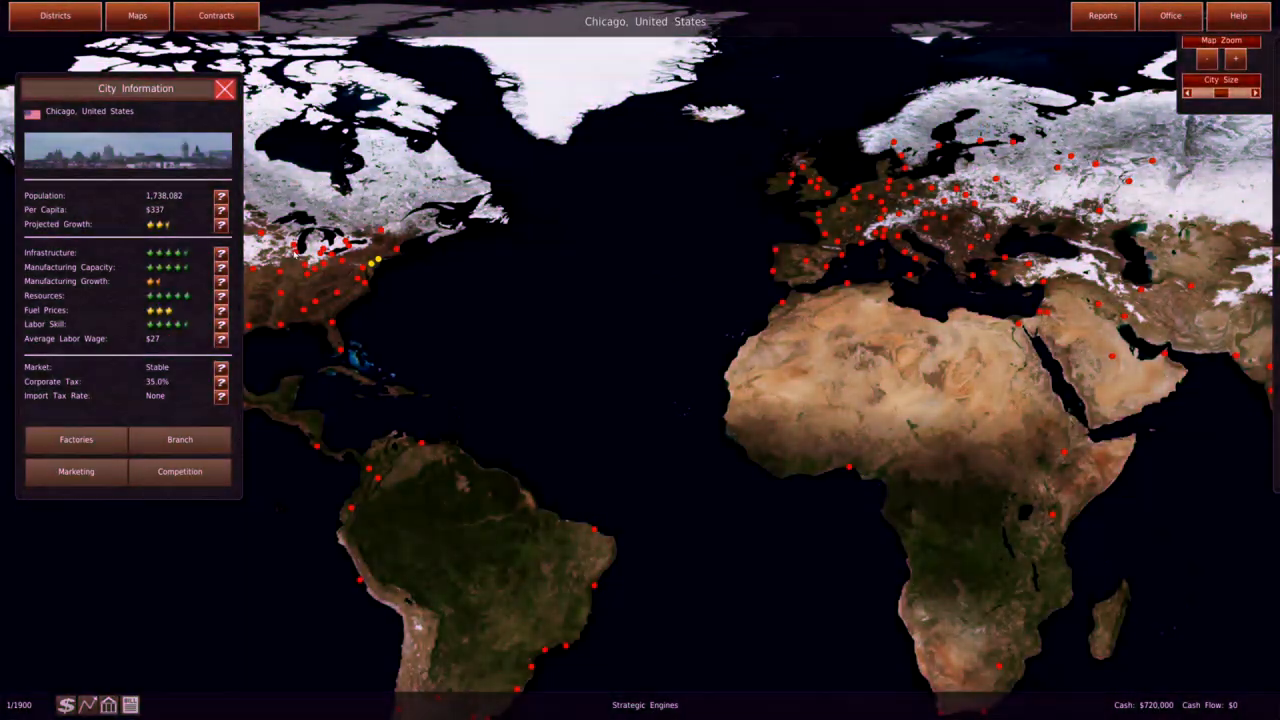
click(180, 439)
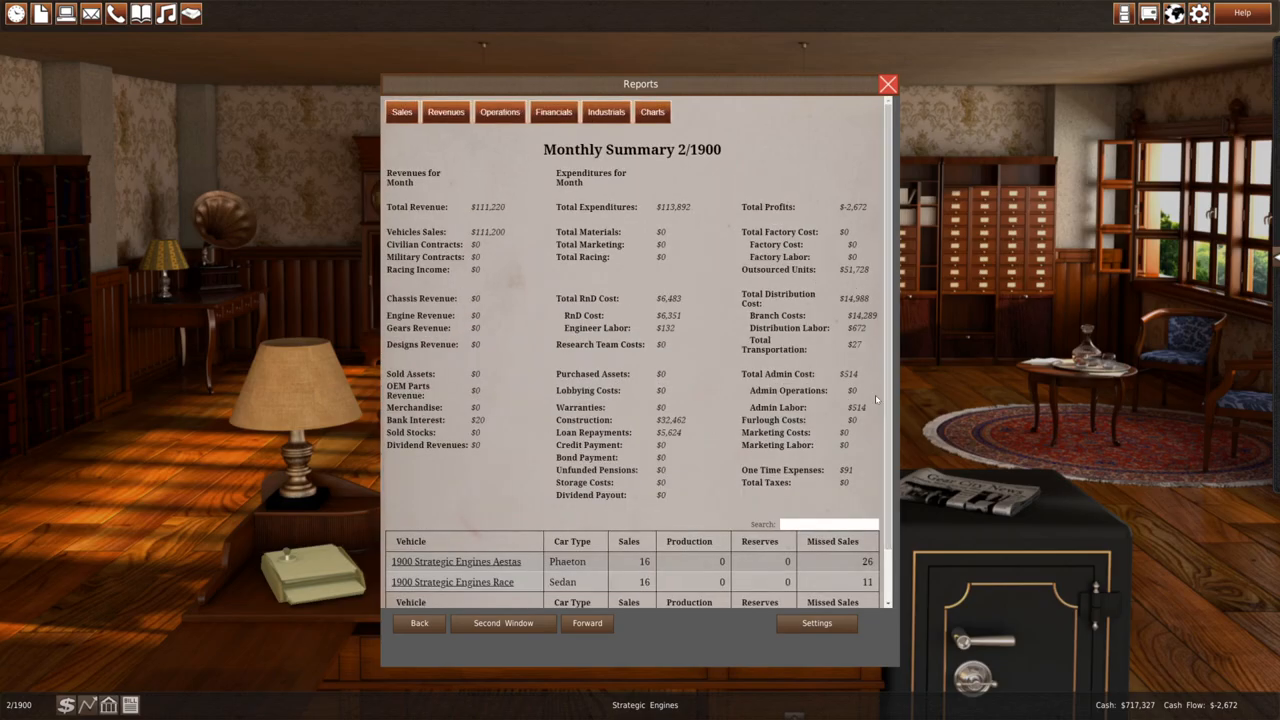
mouse_move(710, 234)
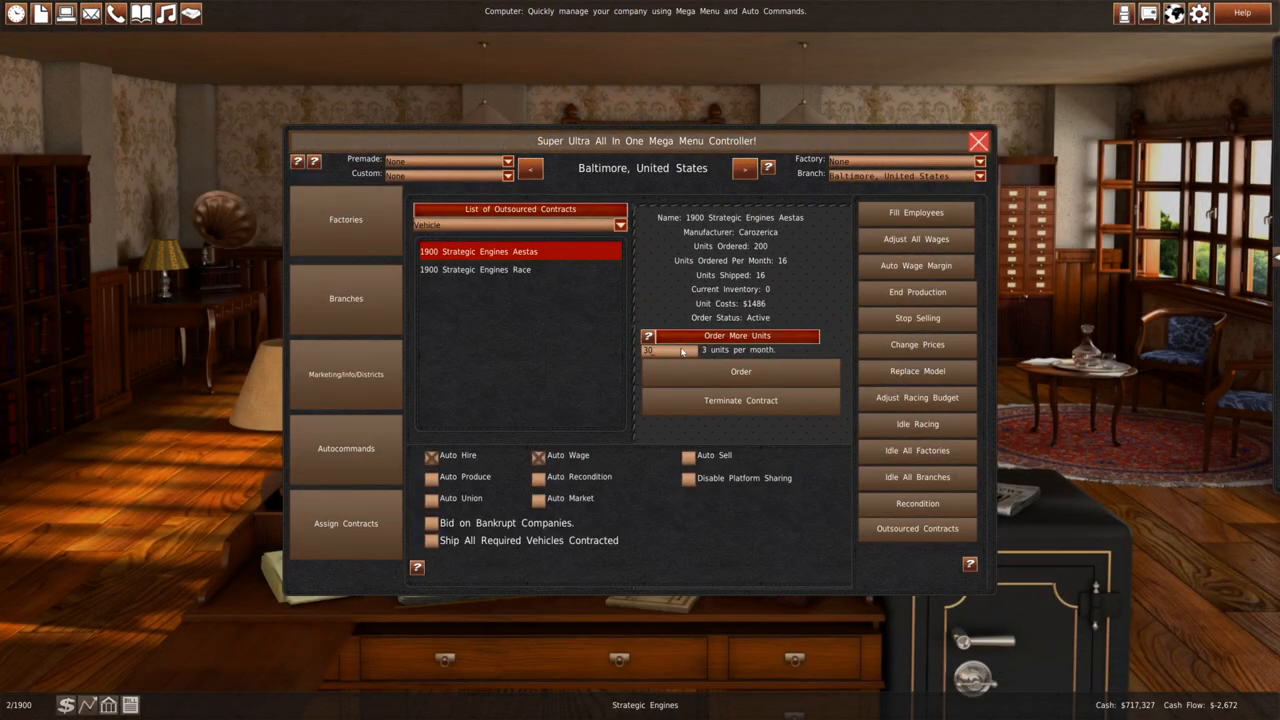
Step: Order extra Aestas units and close the March 1900 summary showing $51,135 profit
drag(655, 350, 695, 350)
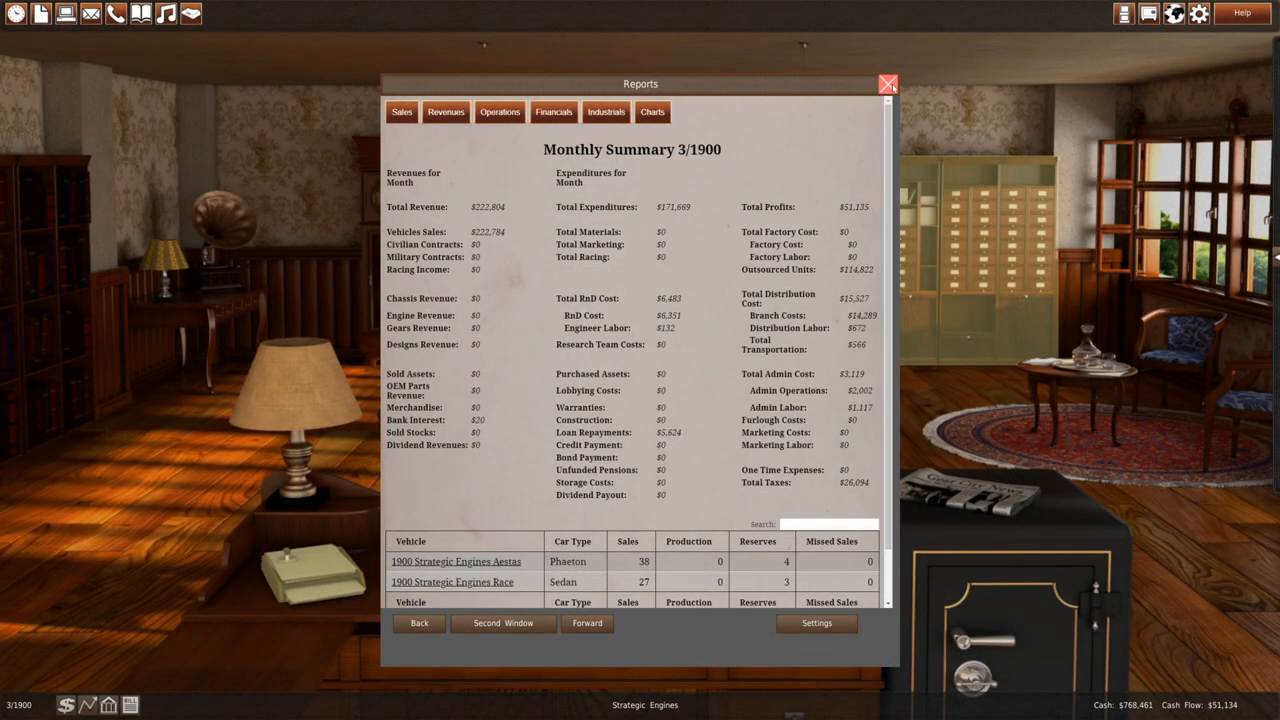
click(887, 84)
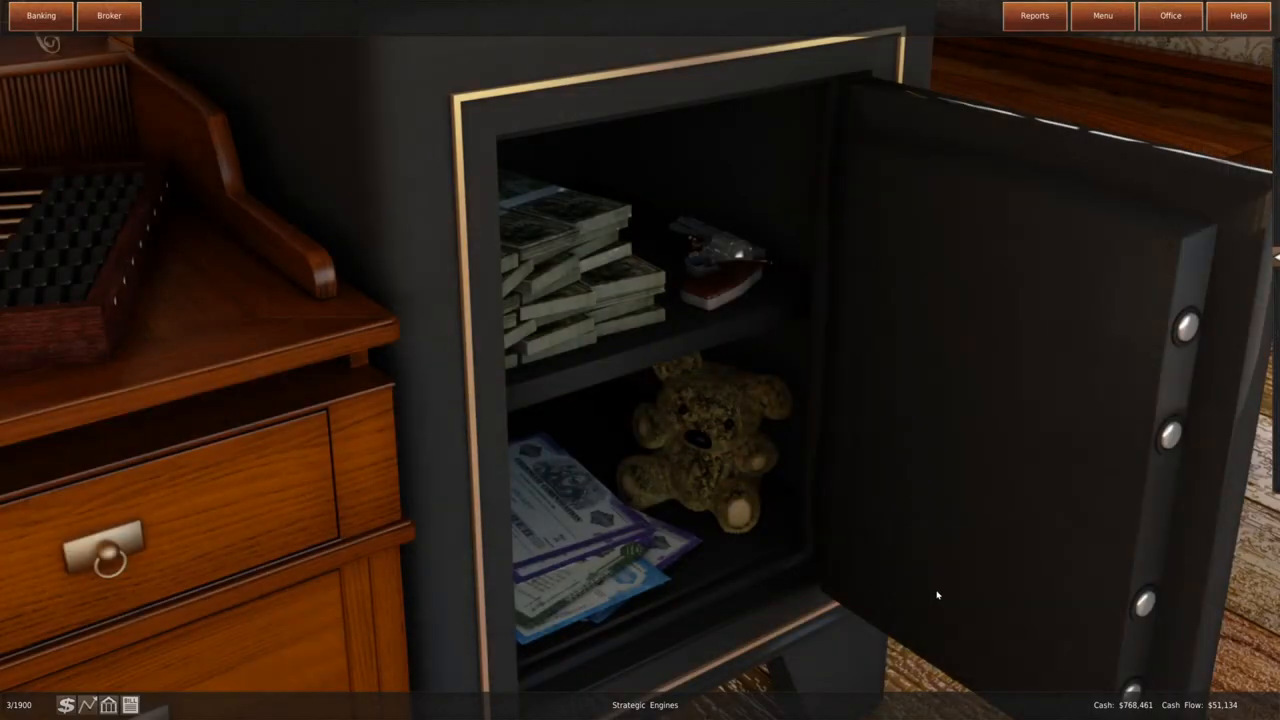